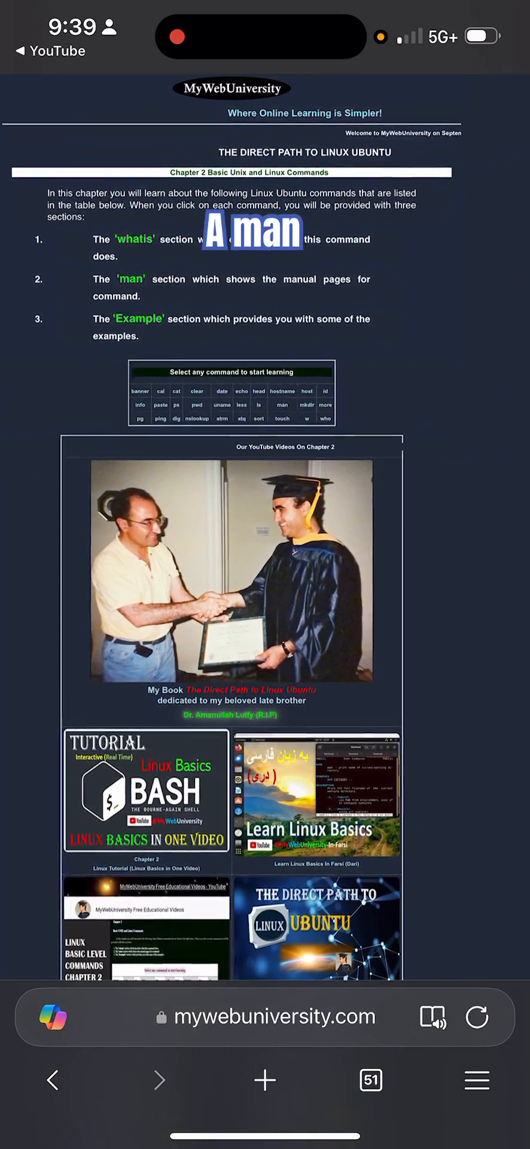
Step: Open the 'cal' command page from the Chapter 2 table and view its examples
scroll(down, 3)
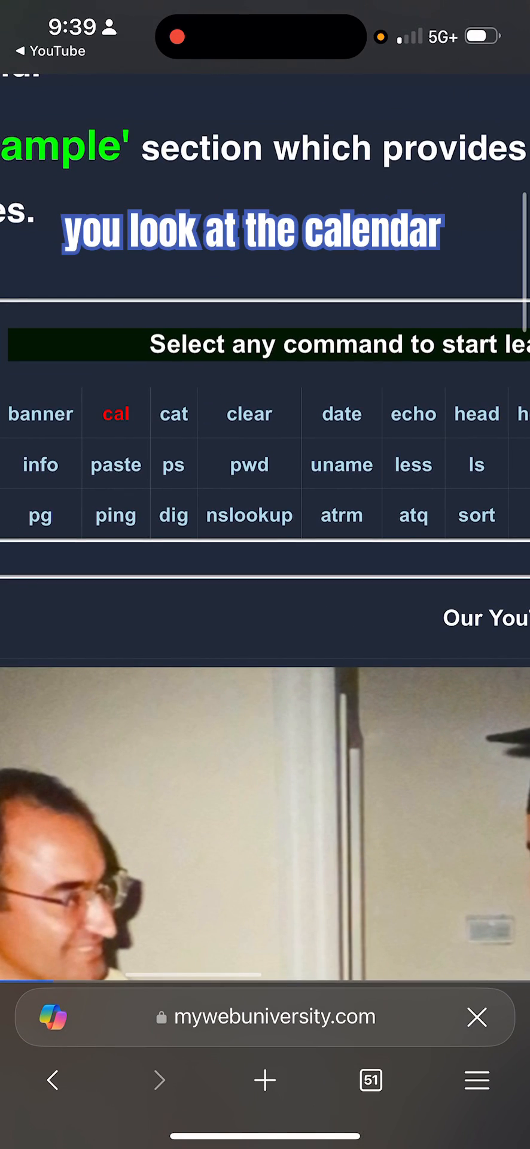
click(116, 414)
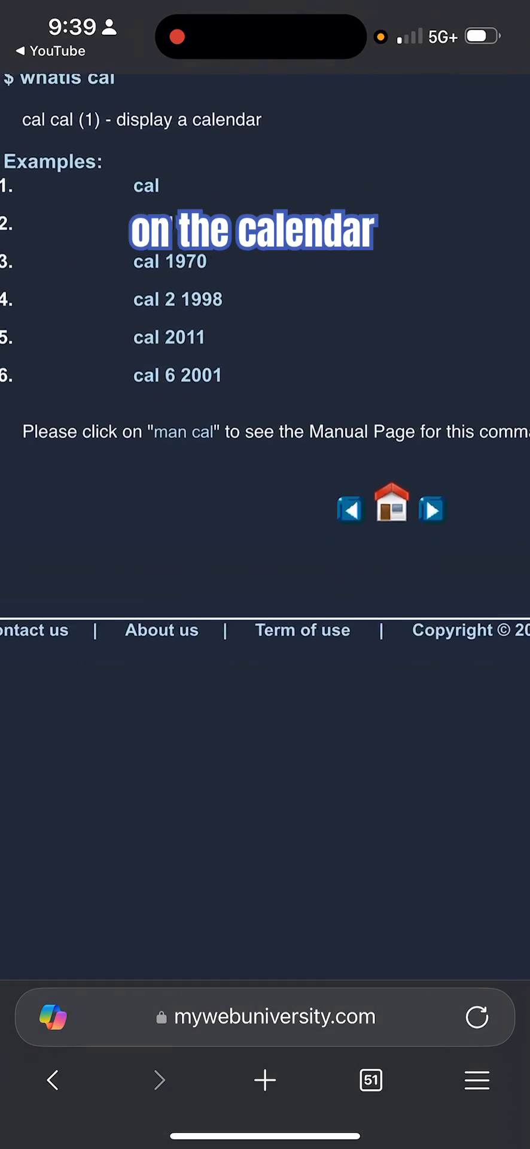
scroll(down, 3)
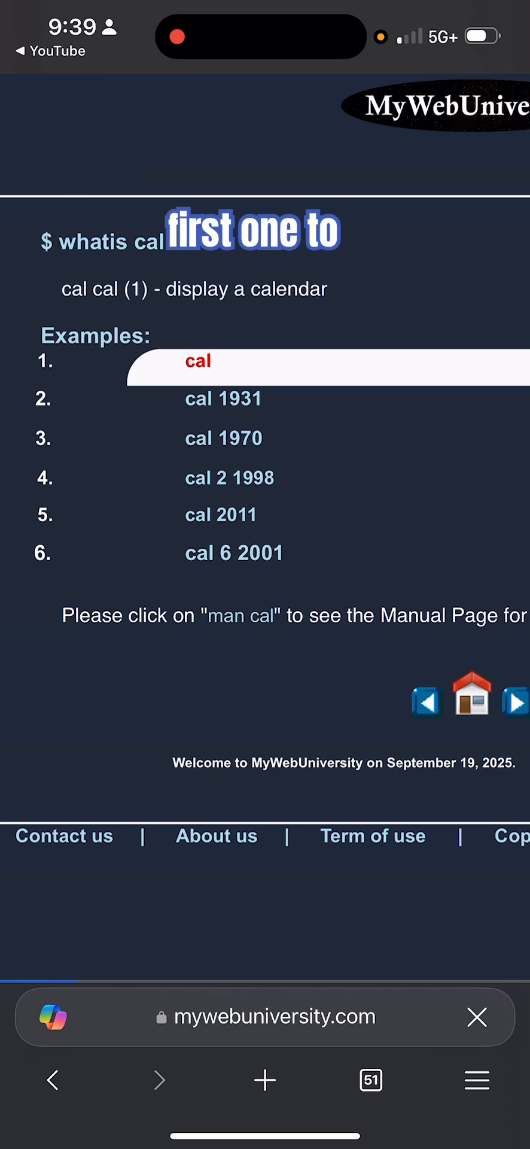
click(196, 360)
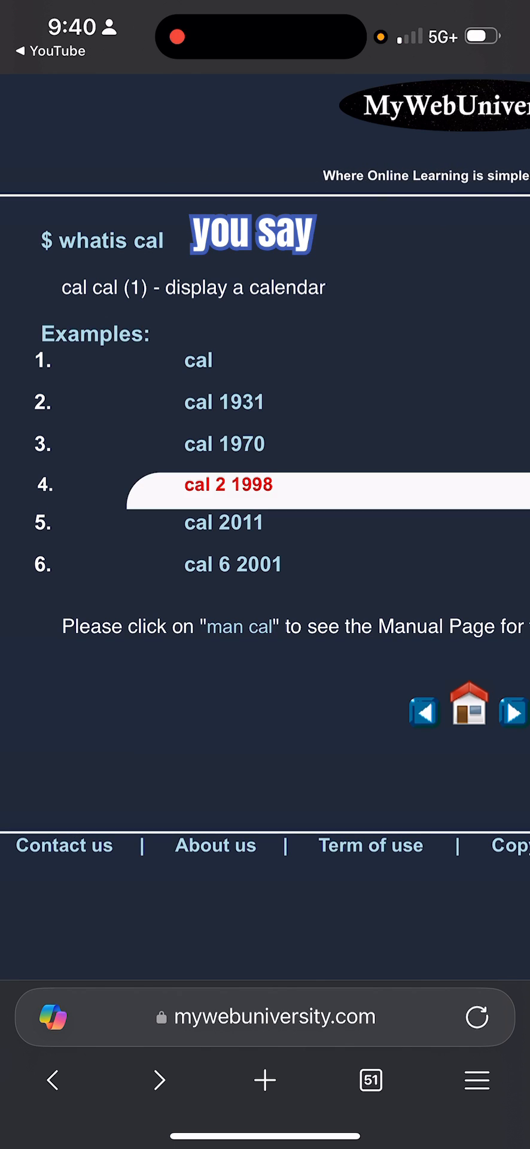
click(228, 484)
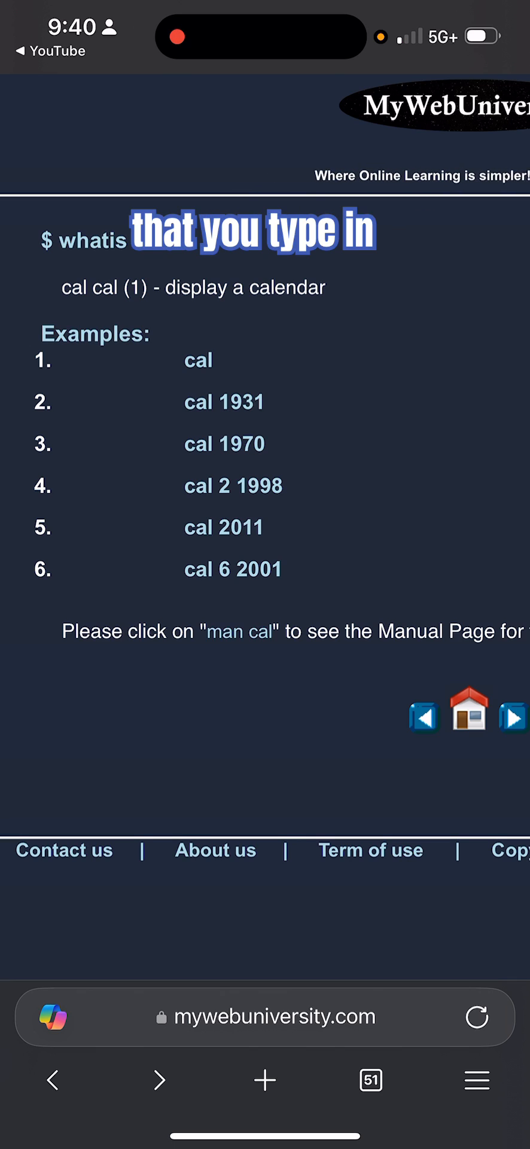
click(232, 569)
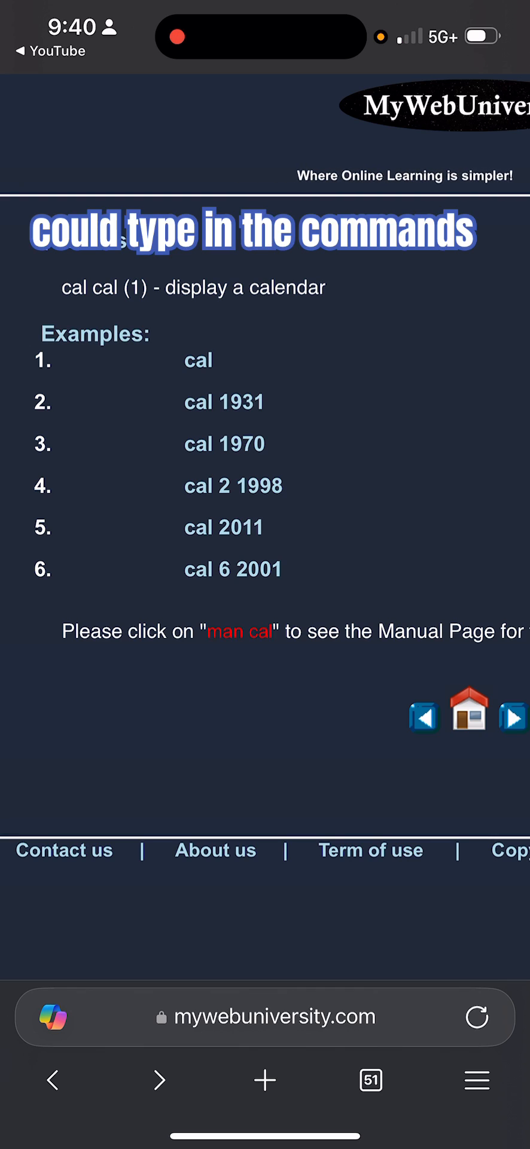
click(240, 632)
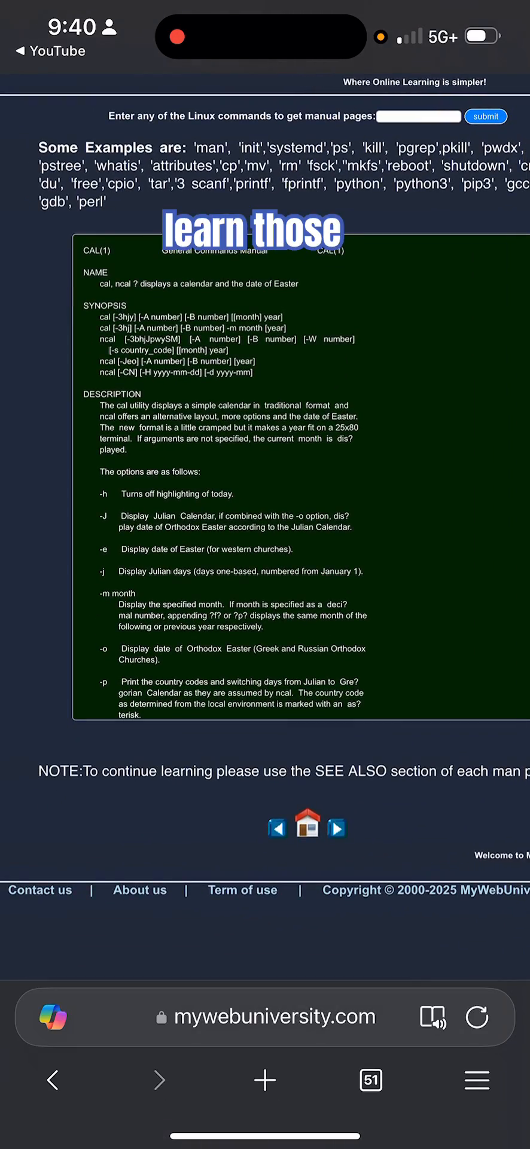
Step: Scroll through the full CAL(1) manual page
scroll(down, 3)
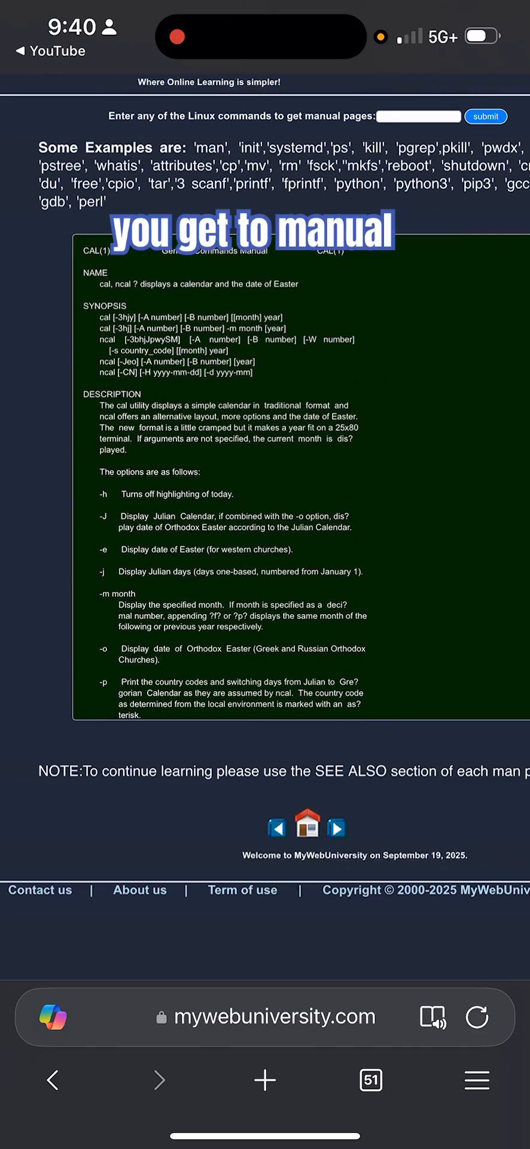
scroll(down, 3)
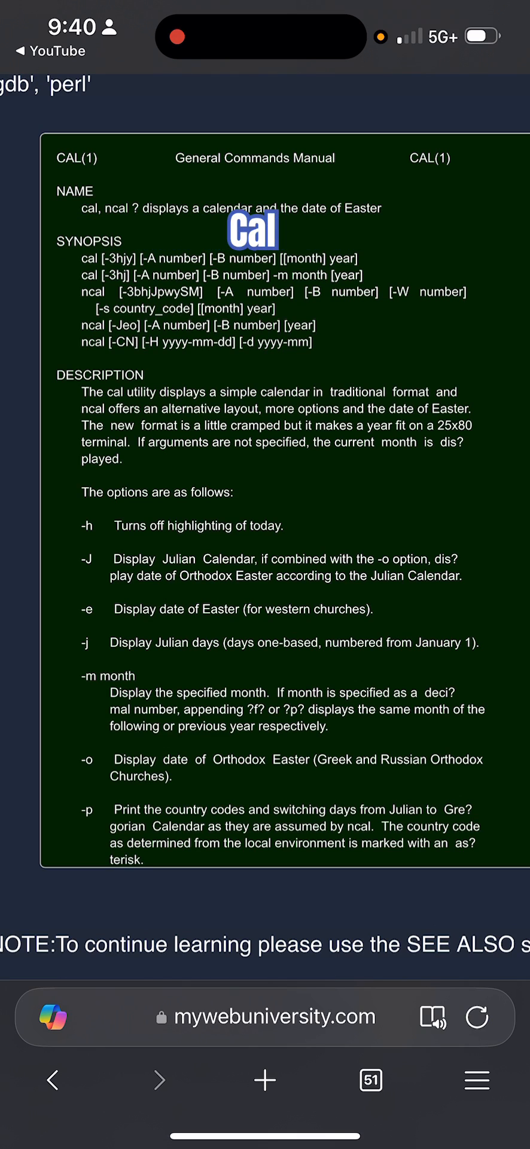
scroll(down, 3)
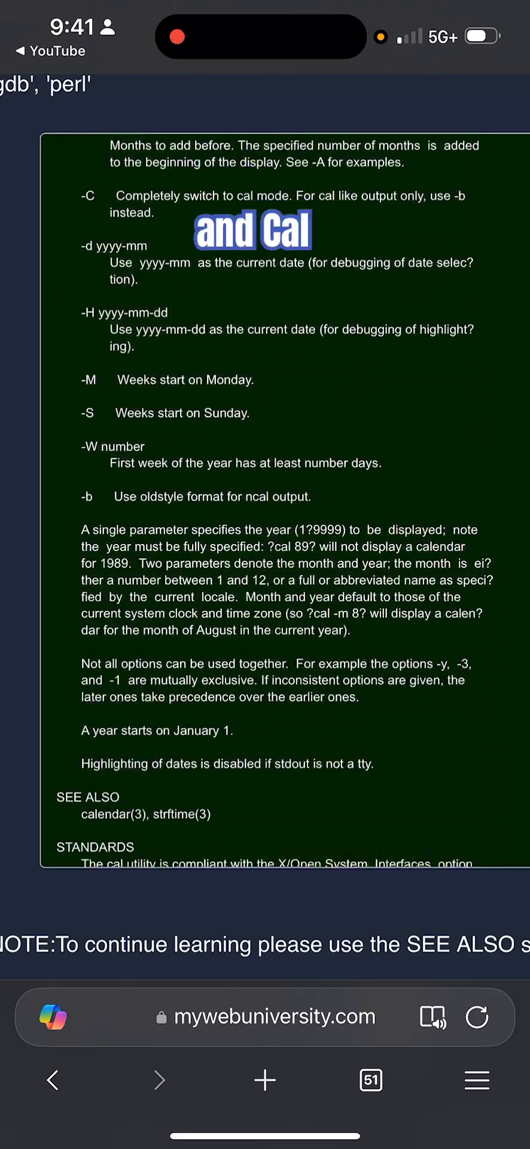
scroll(down, 3)
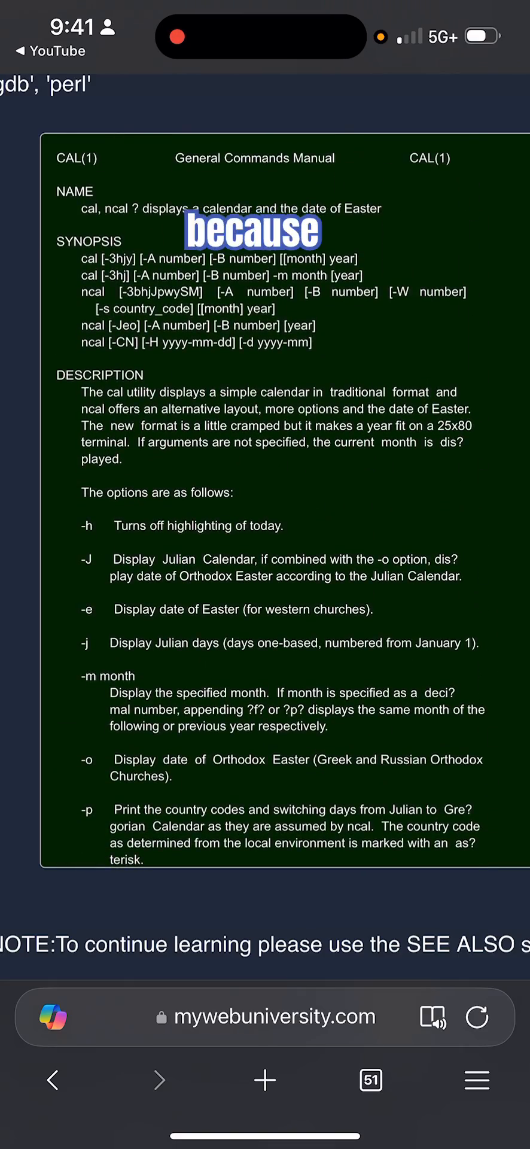
scroll(down, 3)
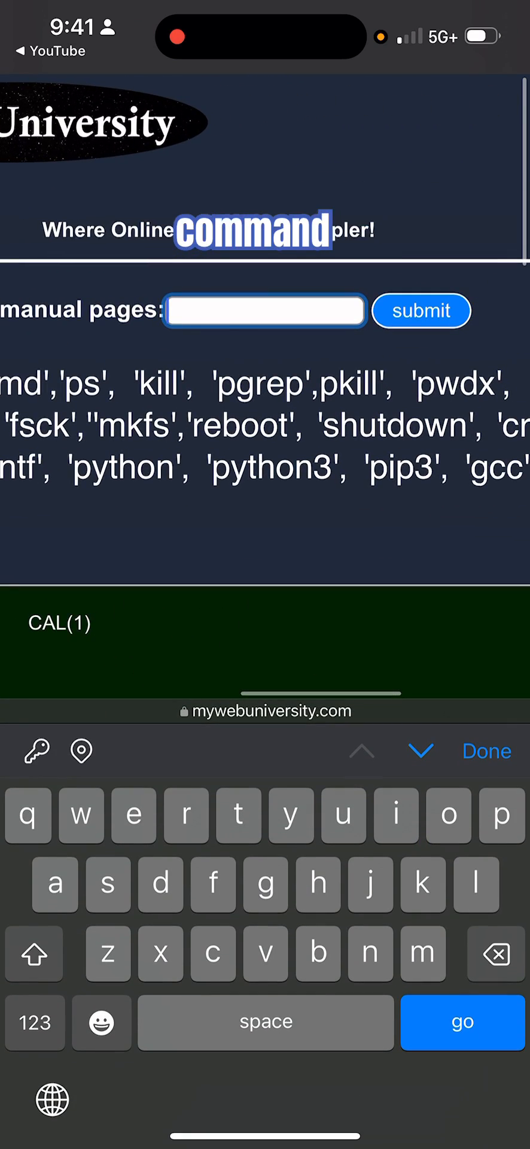
Step: Look up 'pwd' and scroll its PWD(1) manual page
text(p)
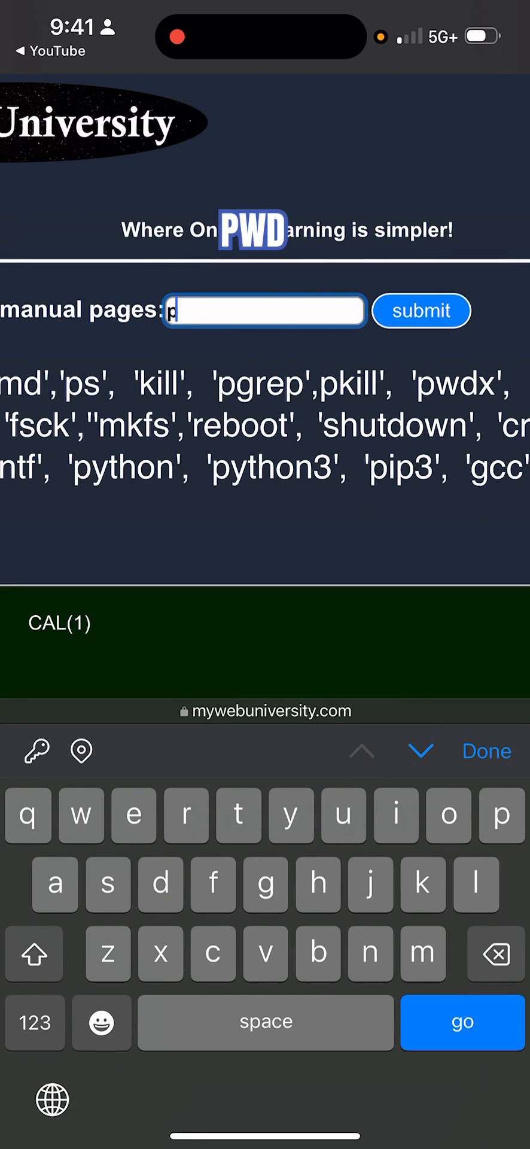
text(wd)
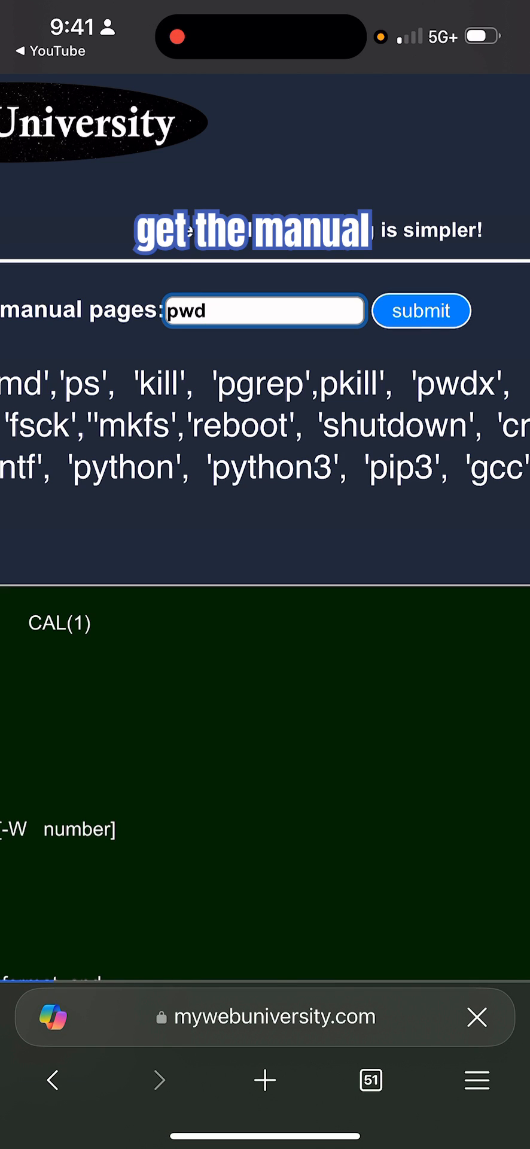
click(421, 311)
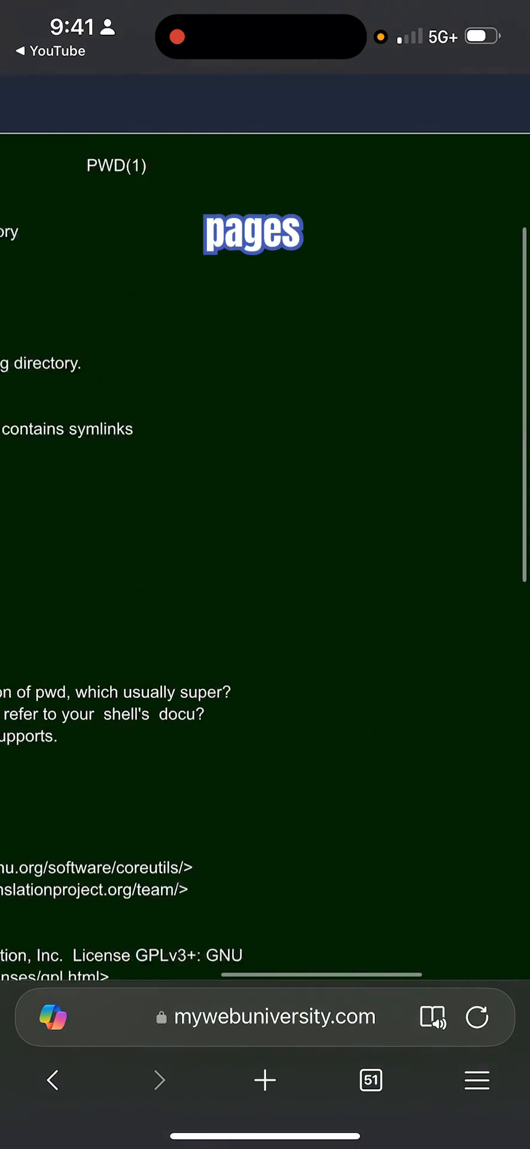
scroll(down, 3)
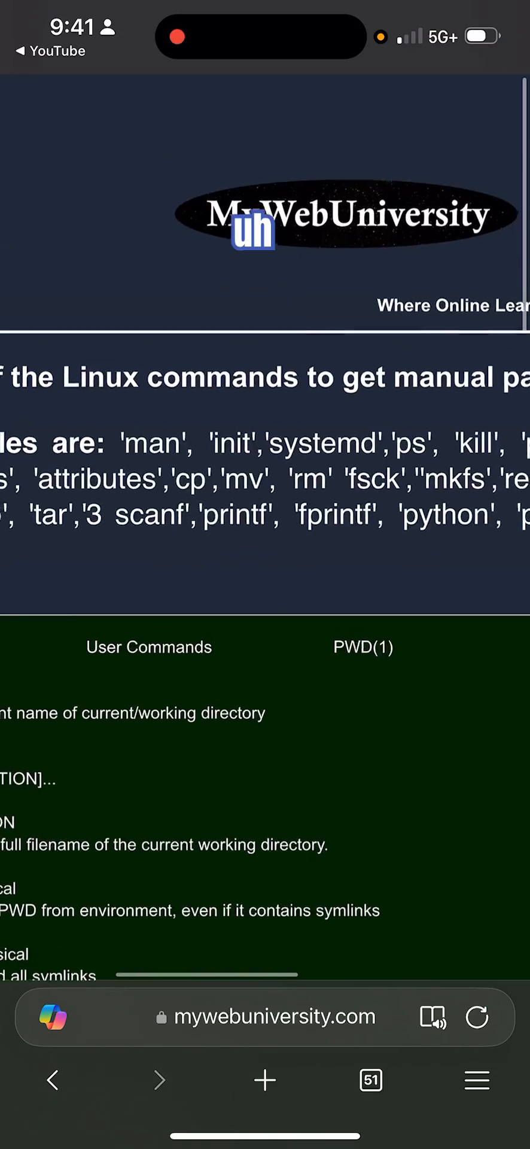
scroll(down, 3)
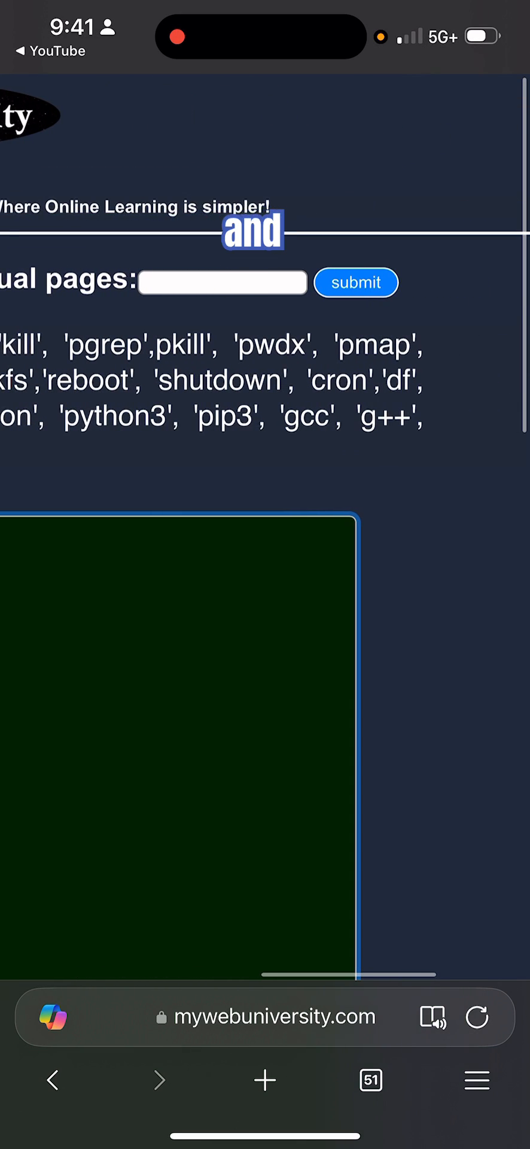
Step: Look up the python manual page by entering 'pyt' and submitting
click(222, 282)
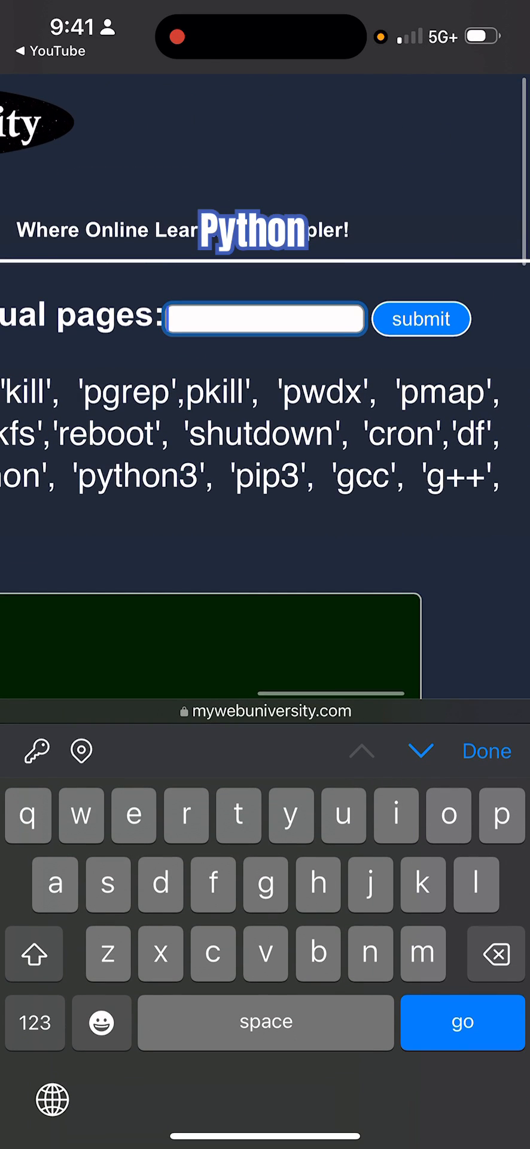
text(python)
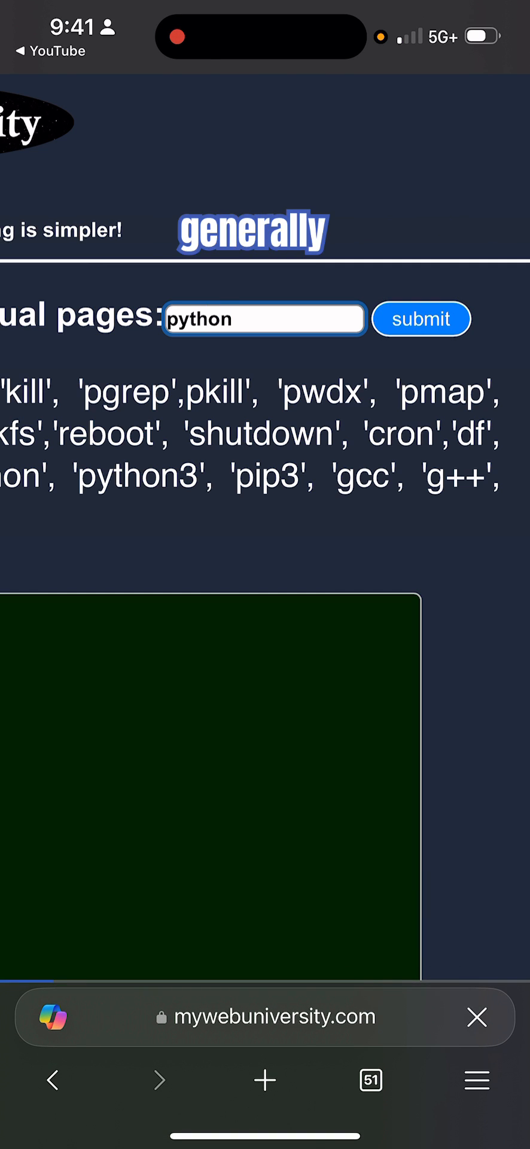
click(420, 318)
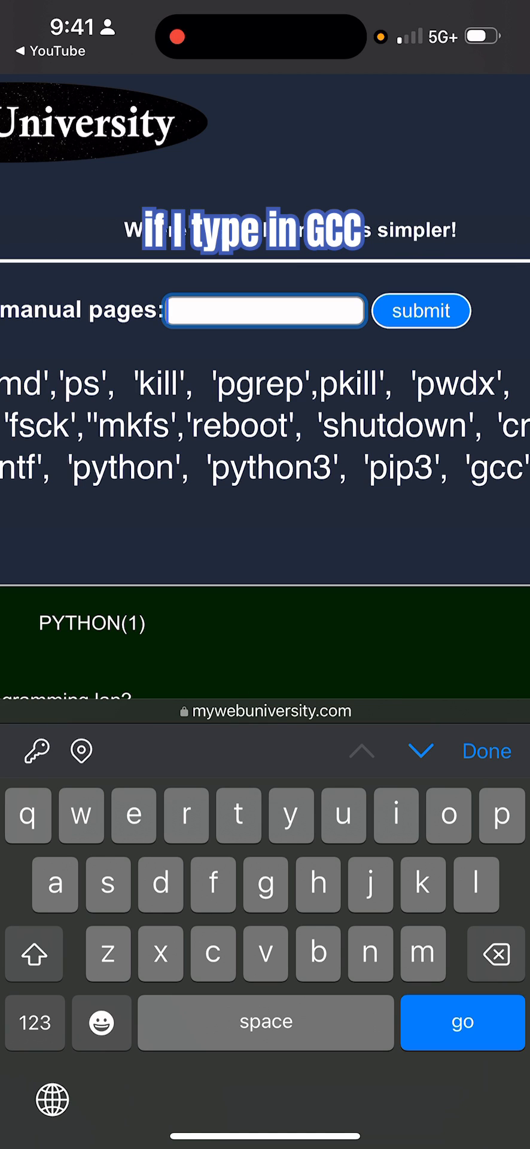
Step: Look up and scroll the GCC(1) manual, then go back to the cal manual
text(gcc)
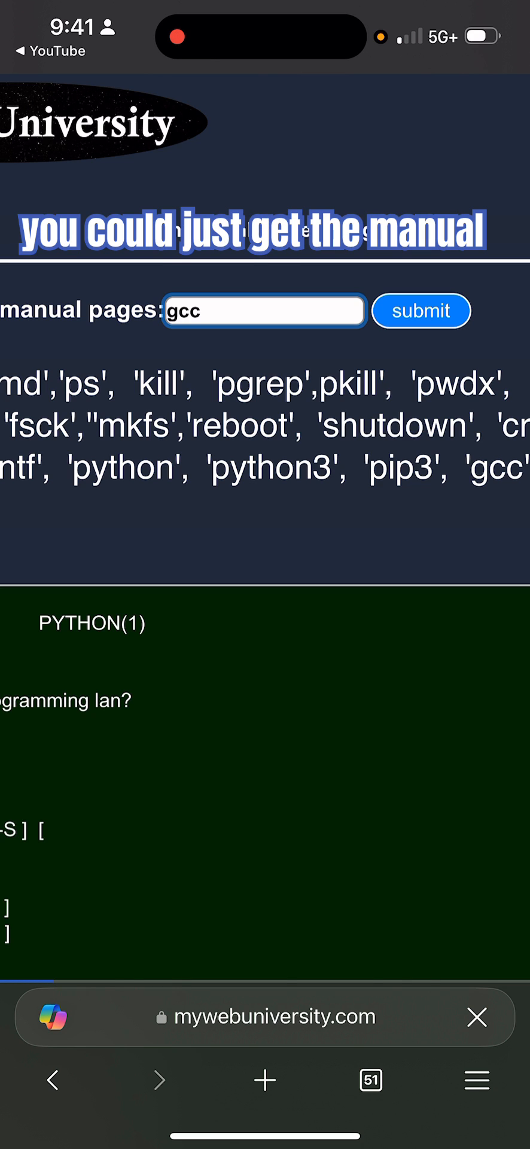
click(421, 310)
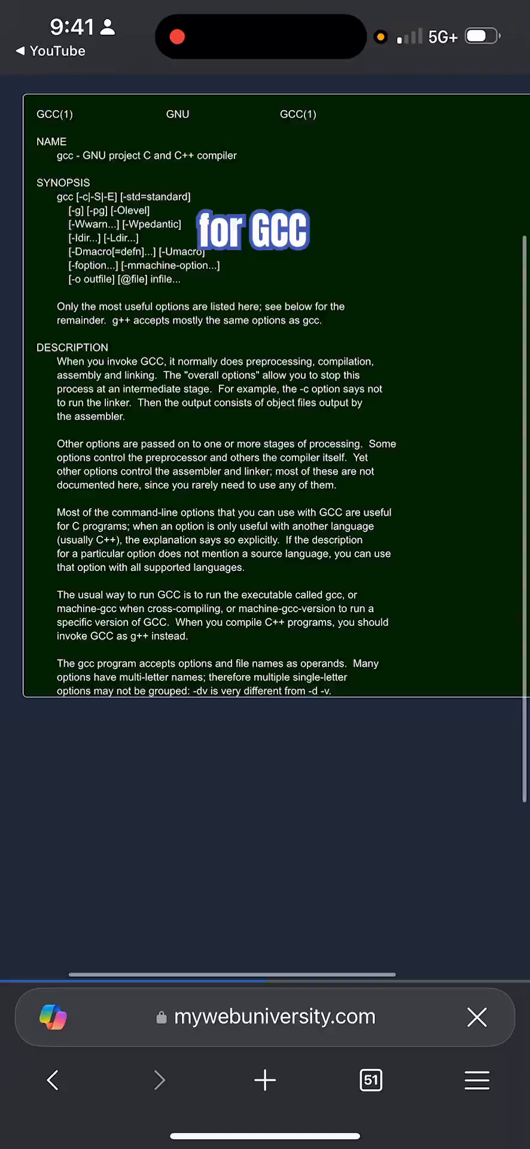
scroll(down, 3)
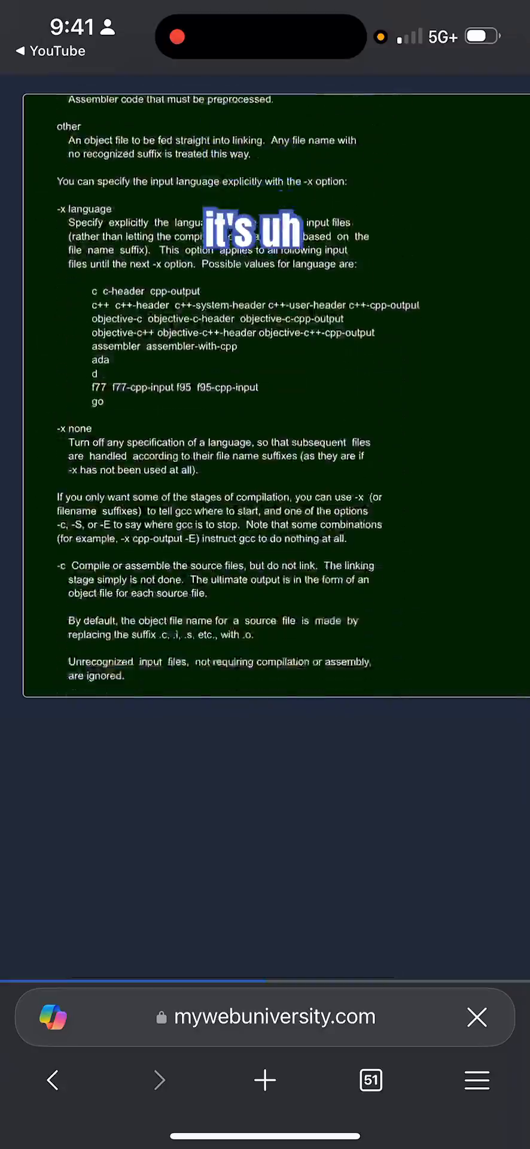
scroll(down, 3)
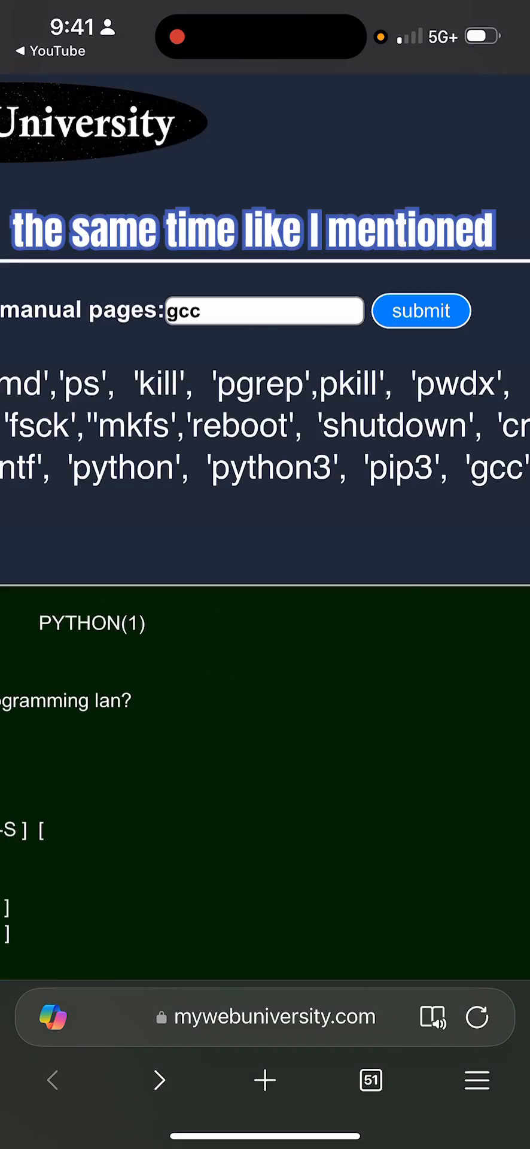
click(422, 311)
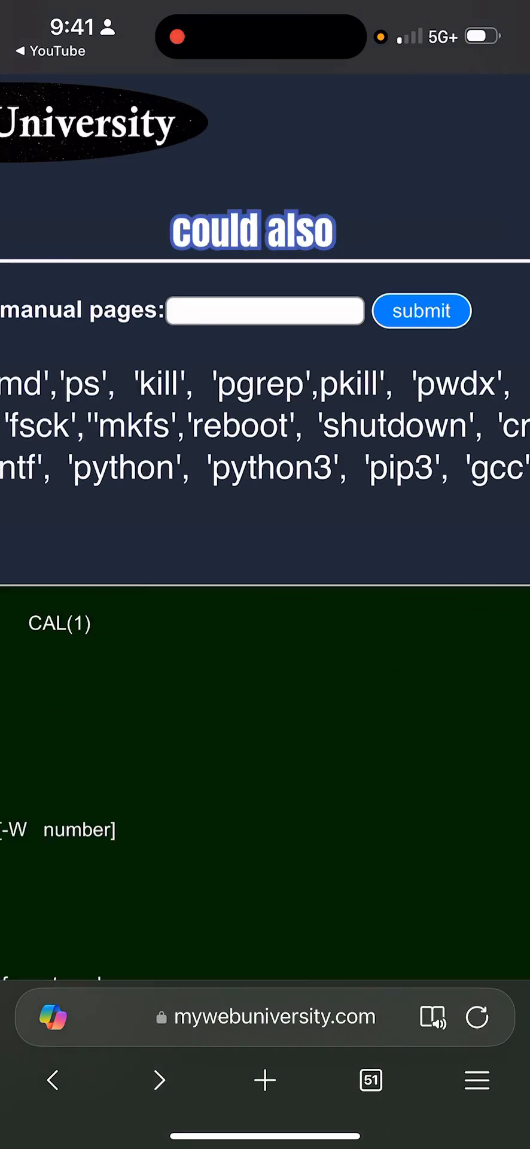